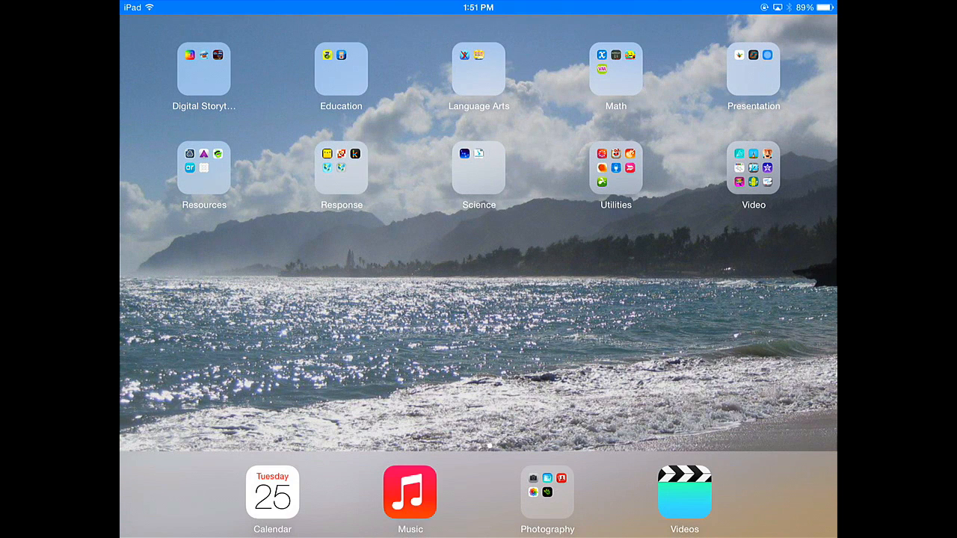
- Launch Haiku Deck from the Presentation folder on the Home Screen
left_click(754, 72)
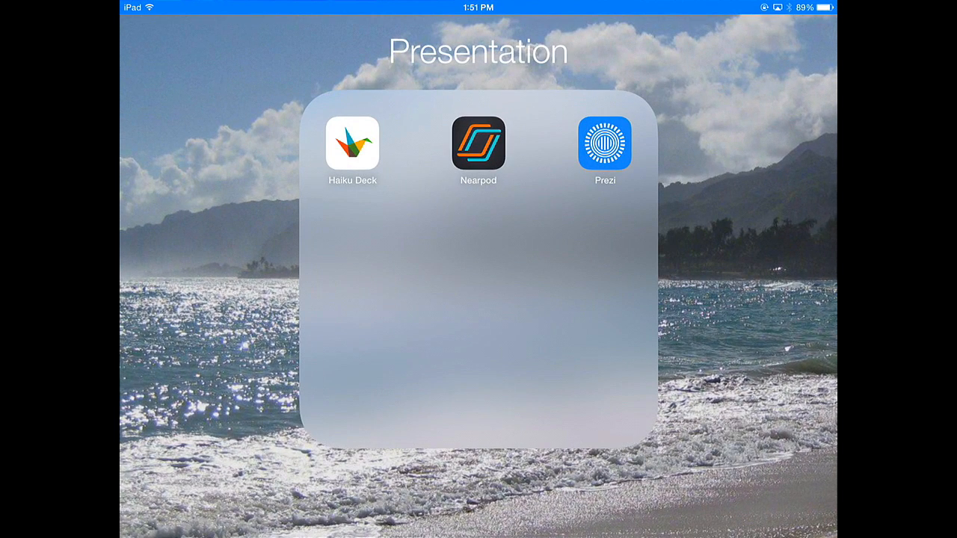
left_click(351, 143)
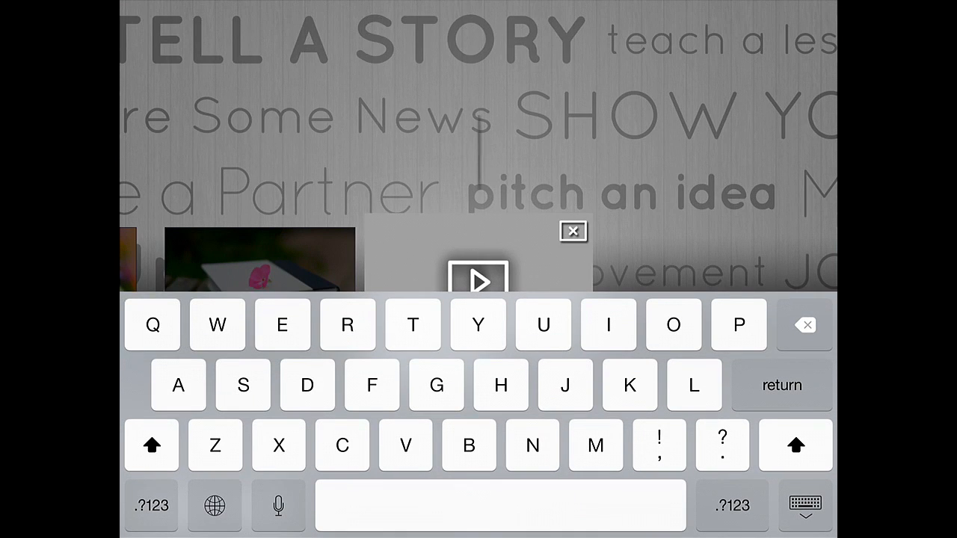
- Create a new deck titled 'Test' with one blank slide
type("Test")
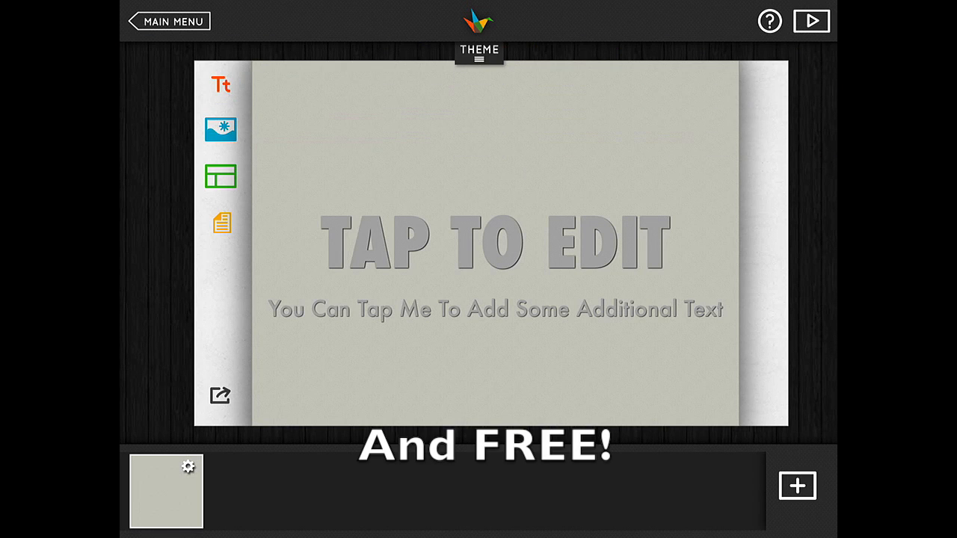
- Browse the theme strip and apply a theme with thin, light title lettering
left_click(478, 51)
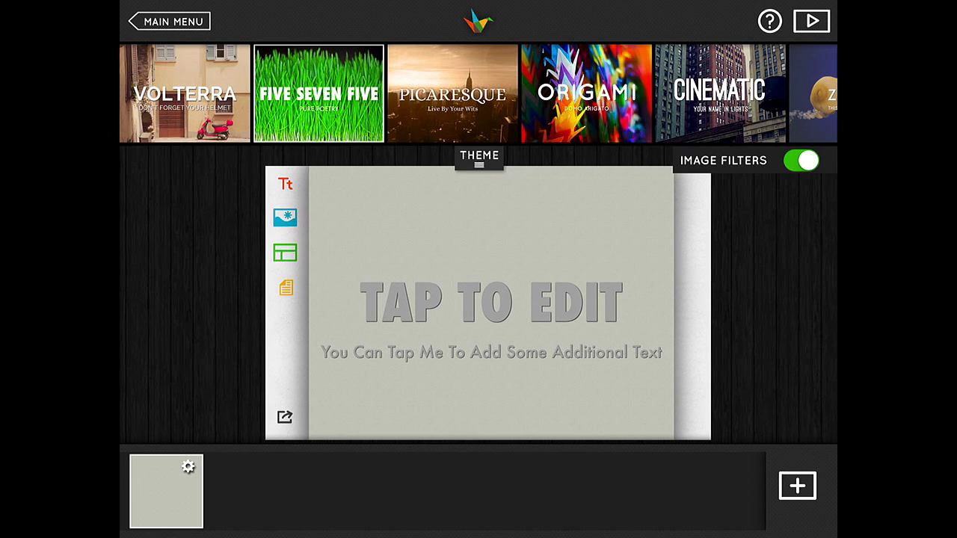
scroll("right", 3)
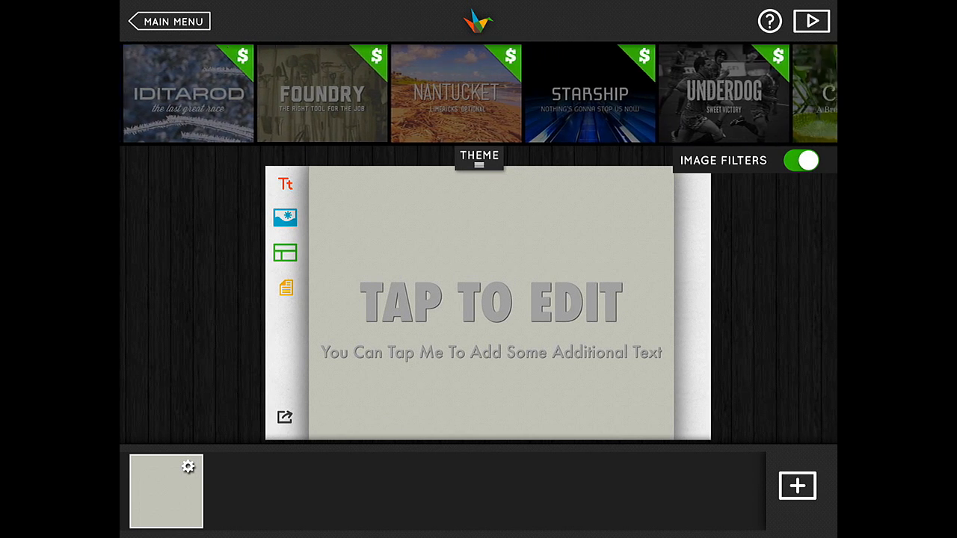
scroll("left", 3)
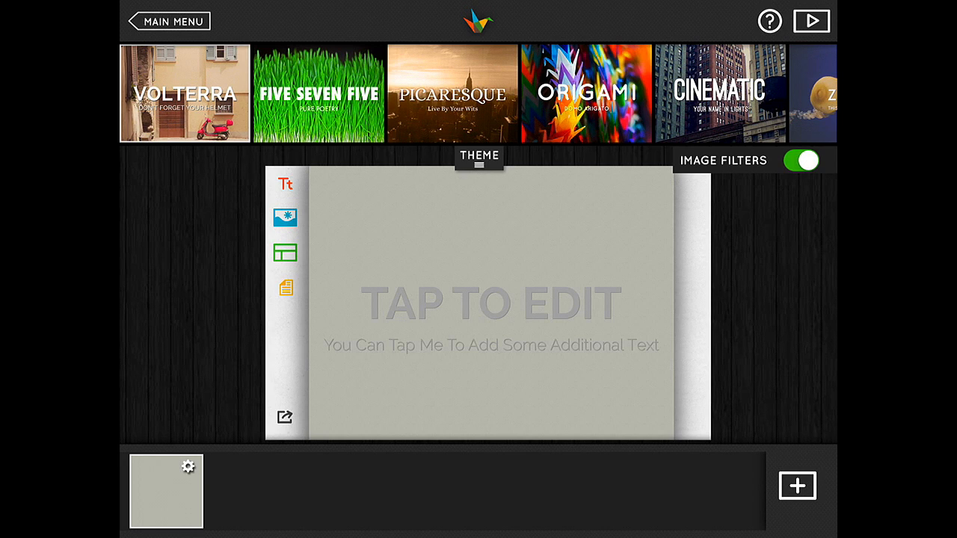
left_click(478, 155)
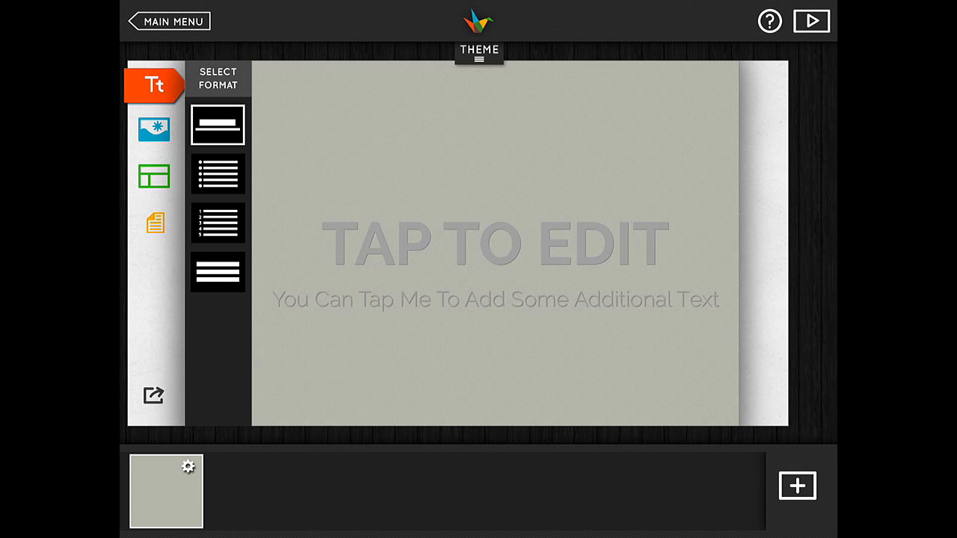
- Keep the title/subtitle format and enter 'TECHNOLOGY' with subtitle 'IPADS ARE GREAT!'
left_click(216, 223)
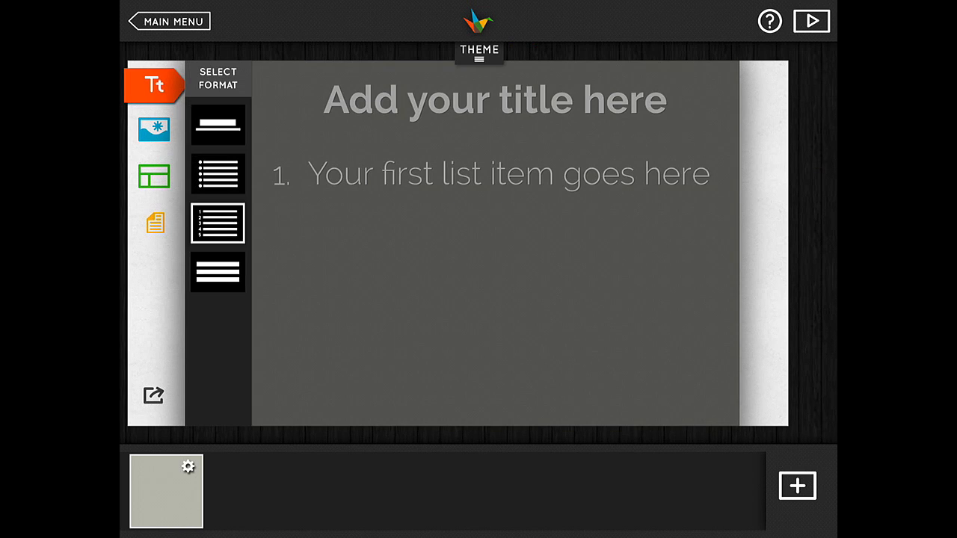
left_click(218, 124)
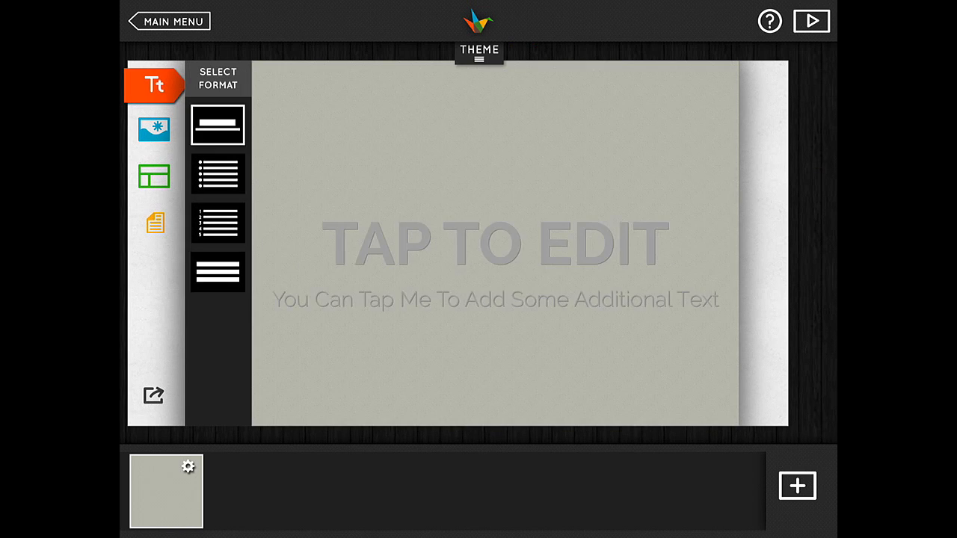
left_click(494, 239)
type("TECHNOL")
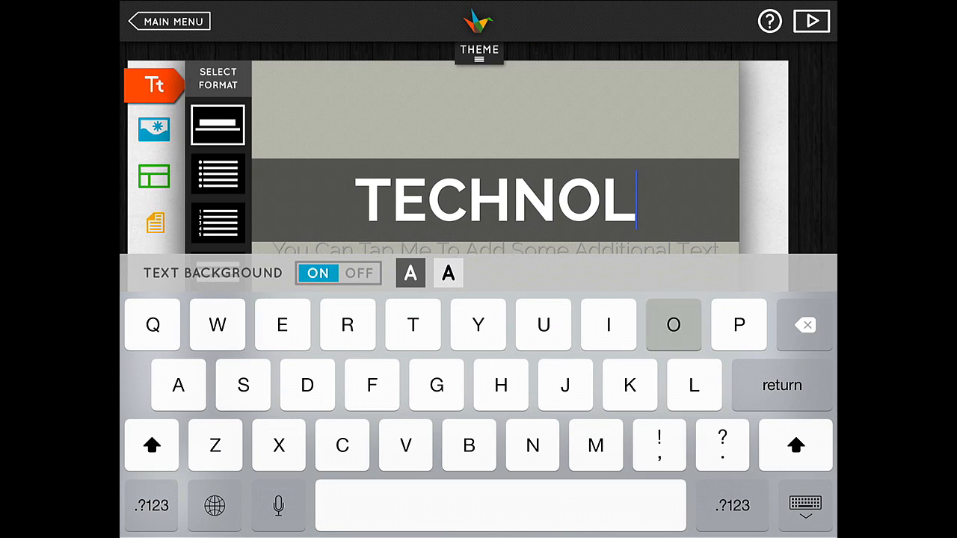
type("OGY")
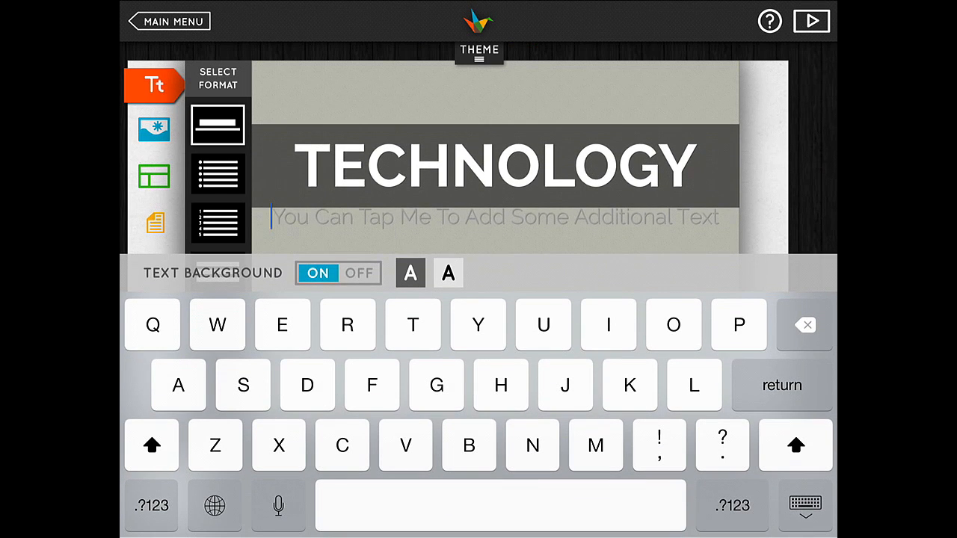
type("IPADS A")
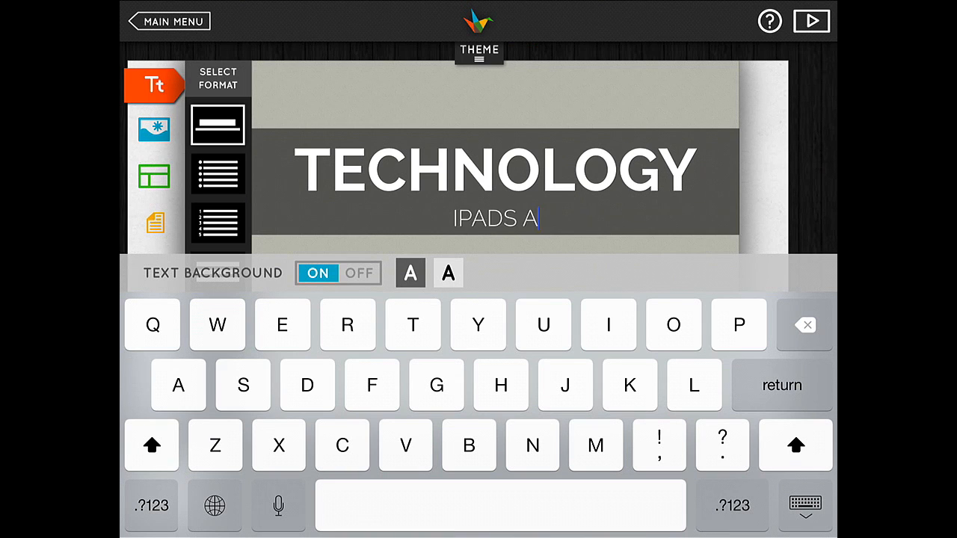
type("RE GREA")
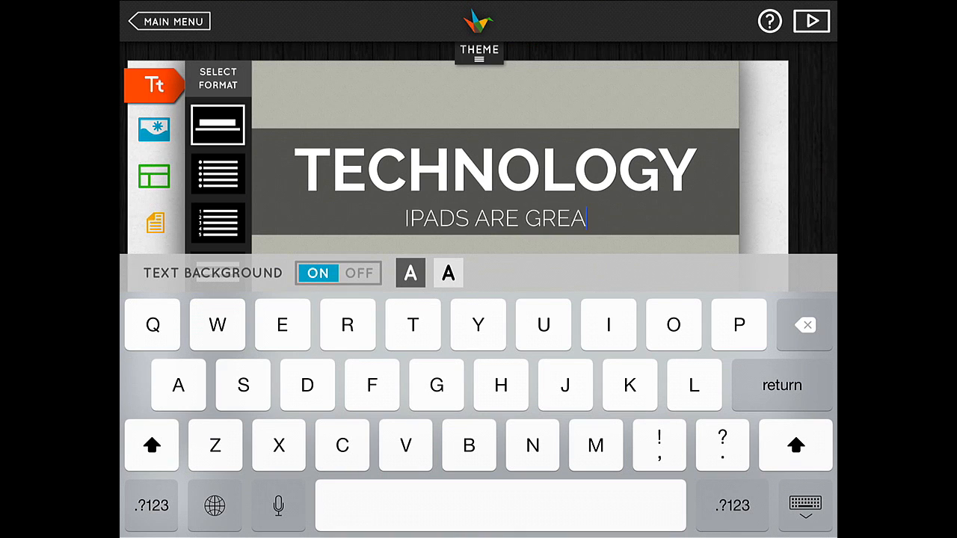
type("T!")
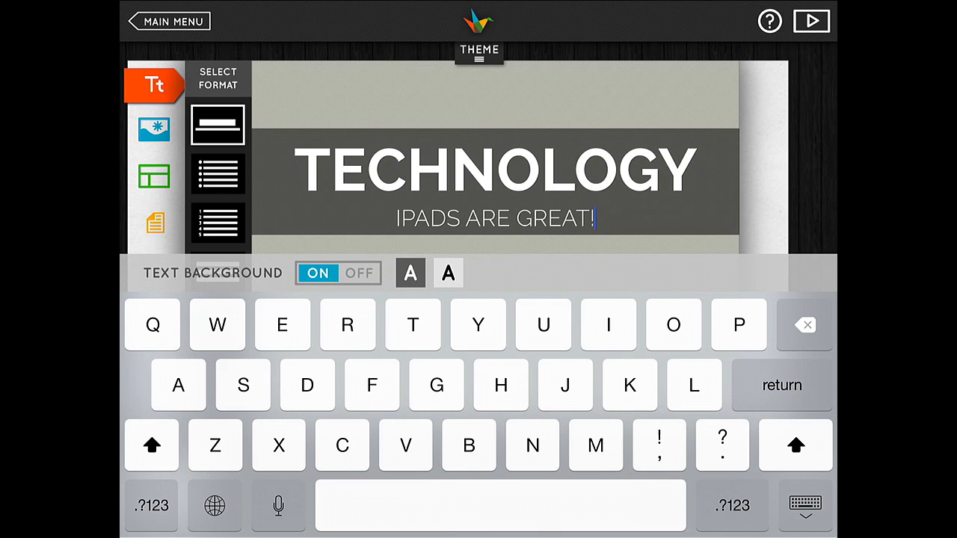
left_click(153, 128)
type("ipad")
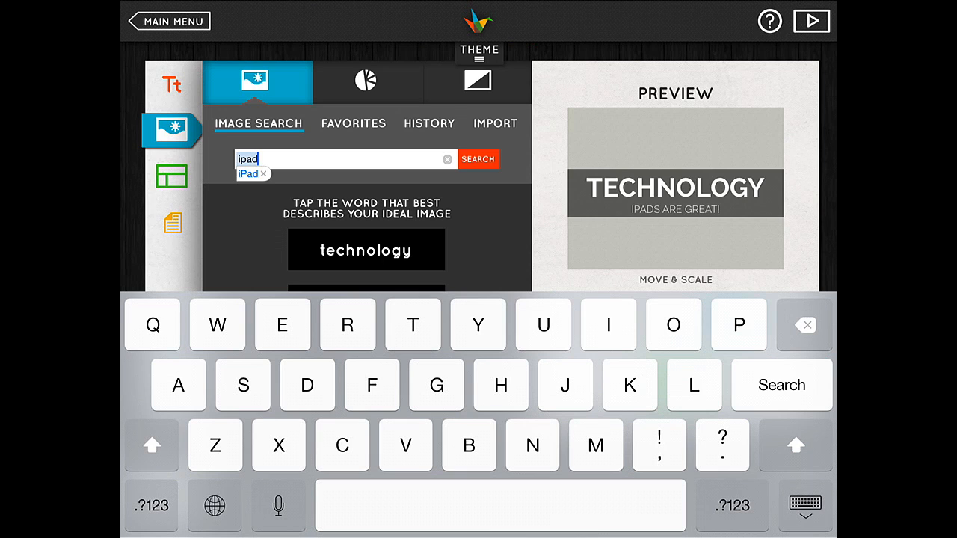
- Search images for 'iPad' and set the green droplet photo as background, keeping the text band
left_click(478, 158)
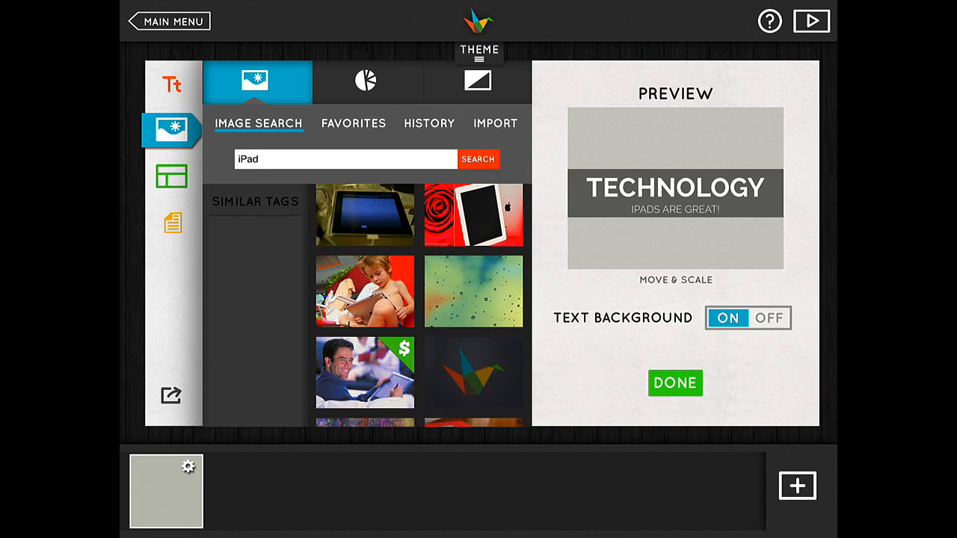
left_click(472, 290)
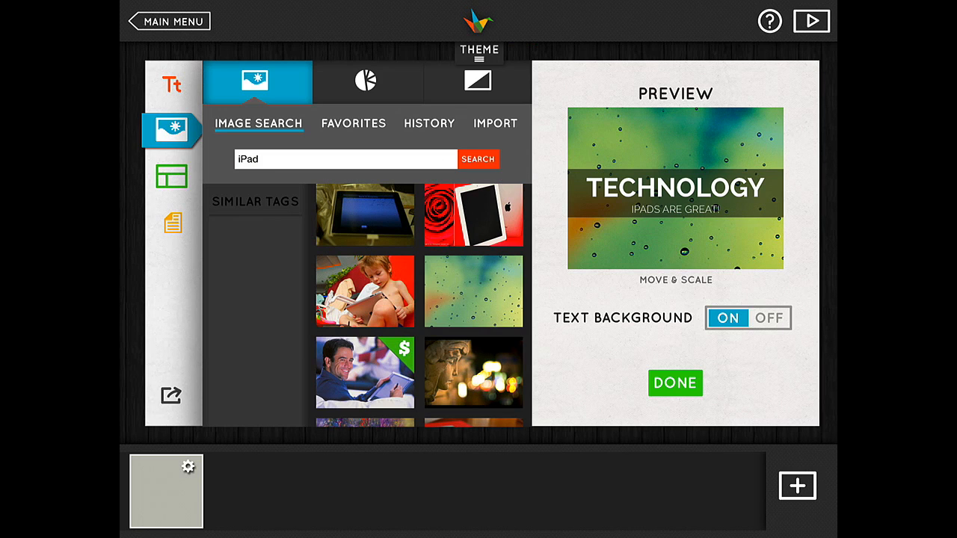
left_click(767, 317)
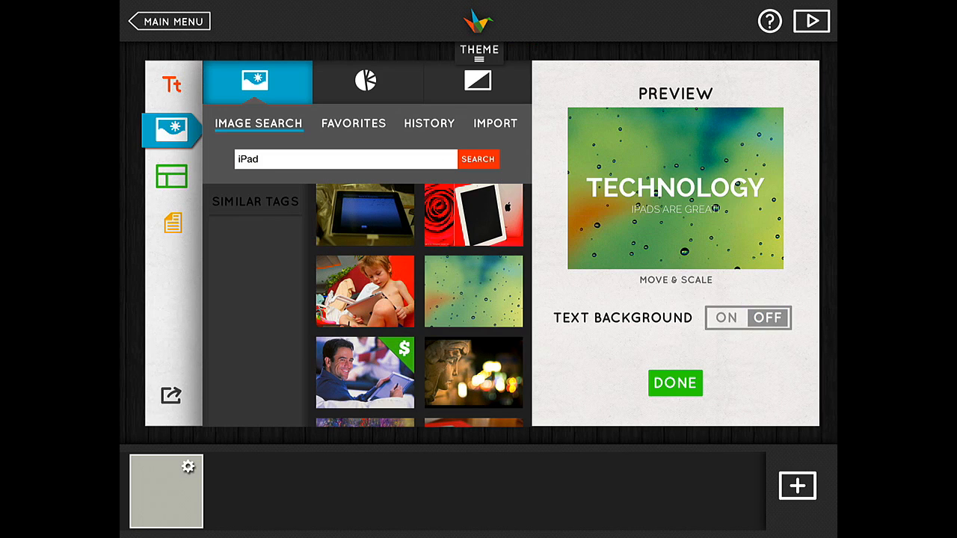
left_click(726, 316)
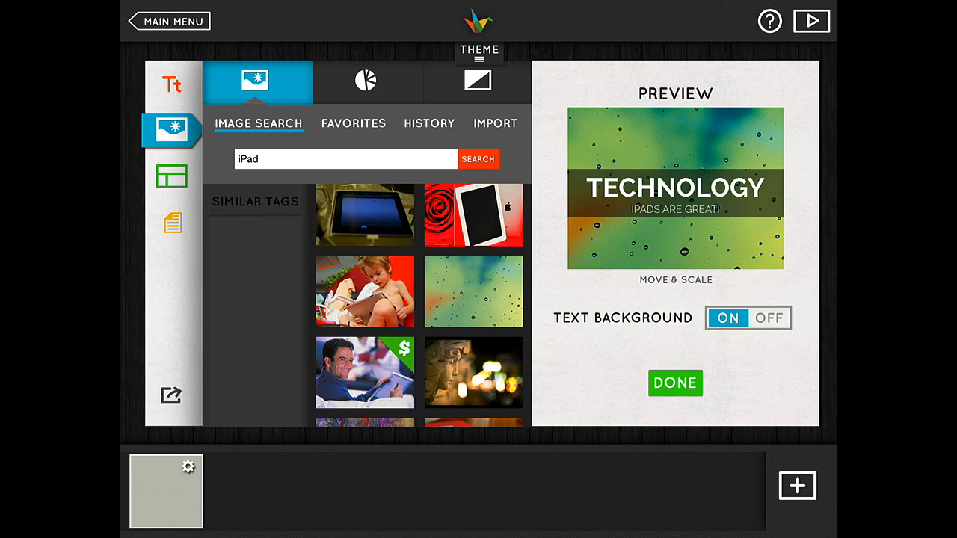
left_click(674, 383)
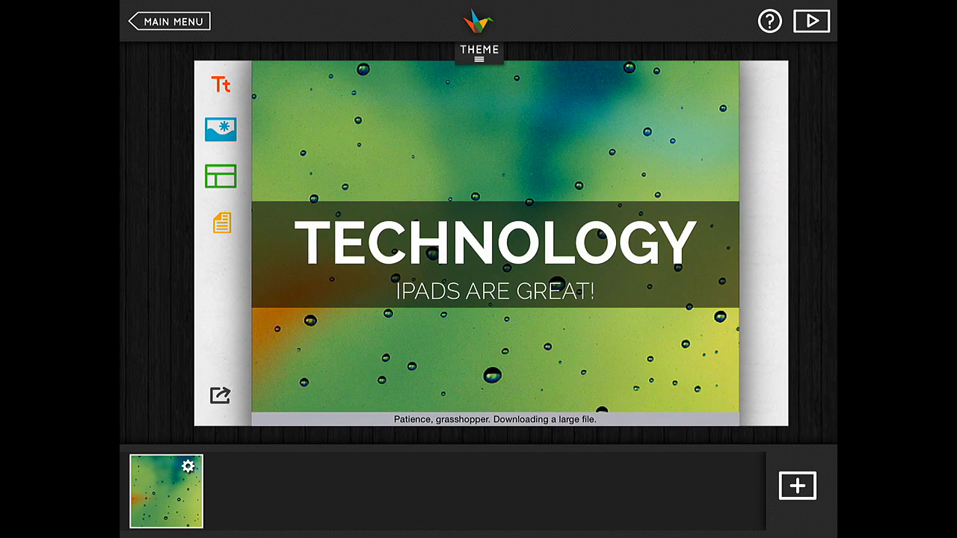
- Add the public note 'Hi everyone!' to the title slide
left_click(221, 176)
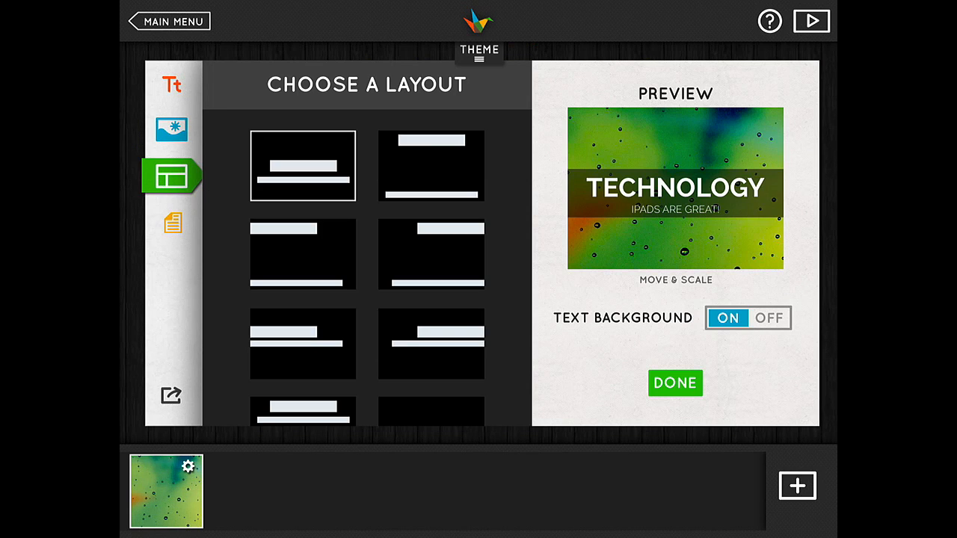
left_click(172, 224)
type("Hi e")
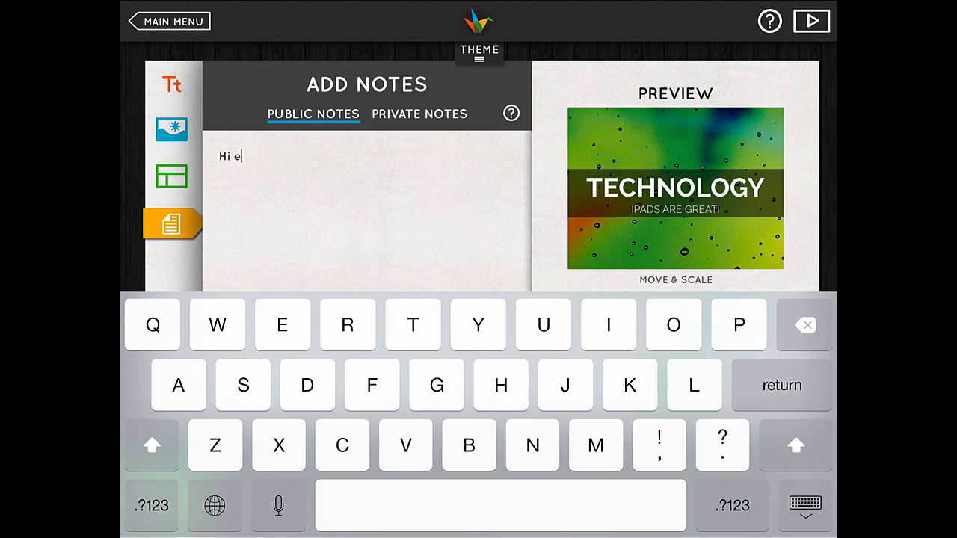
type("veryone")
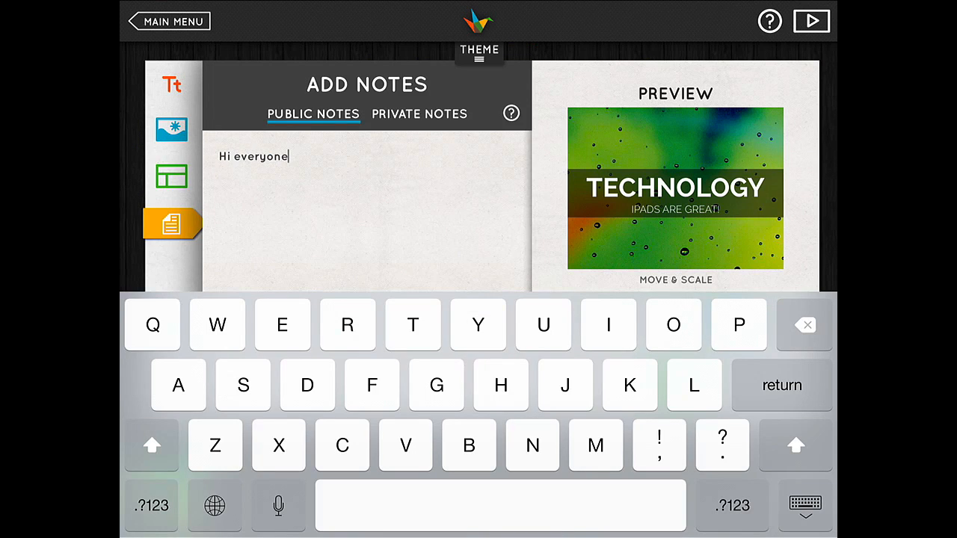
left_click(658, 445)
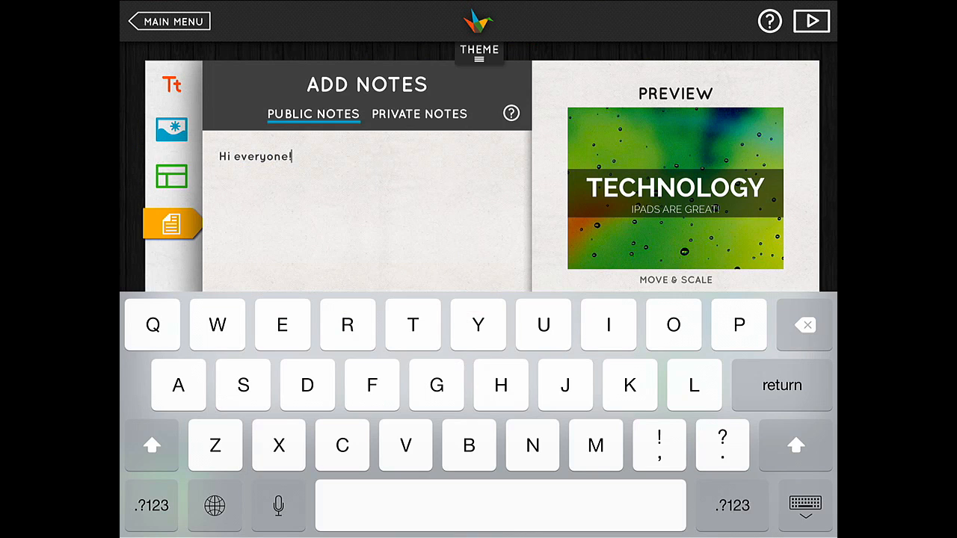
left_click(805, 506)
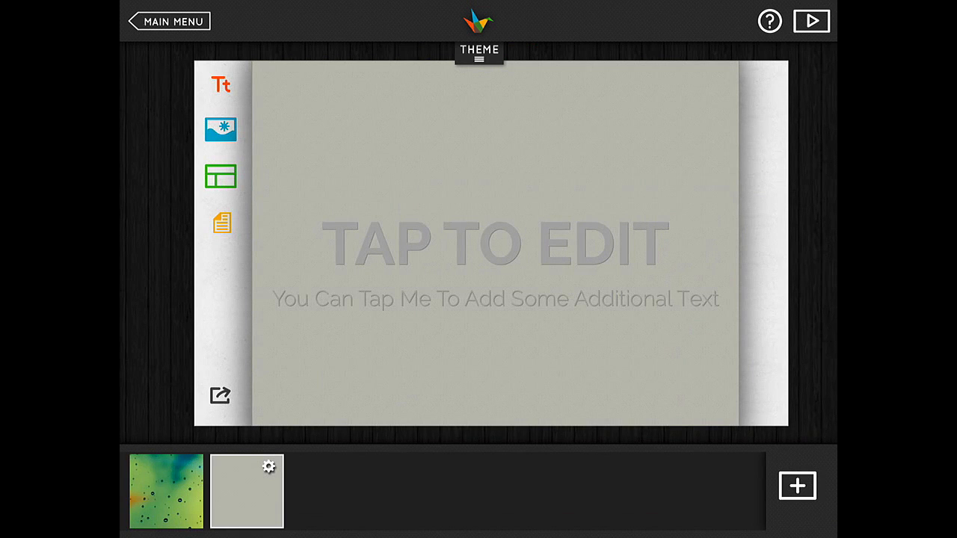
- Add a second blank slide after the title slide
left_click(220, 395)
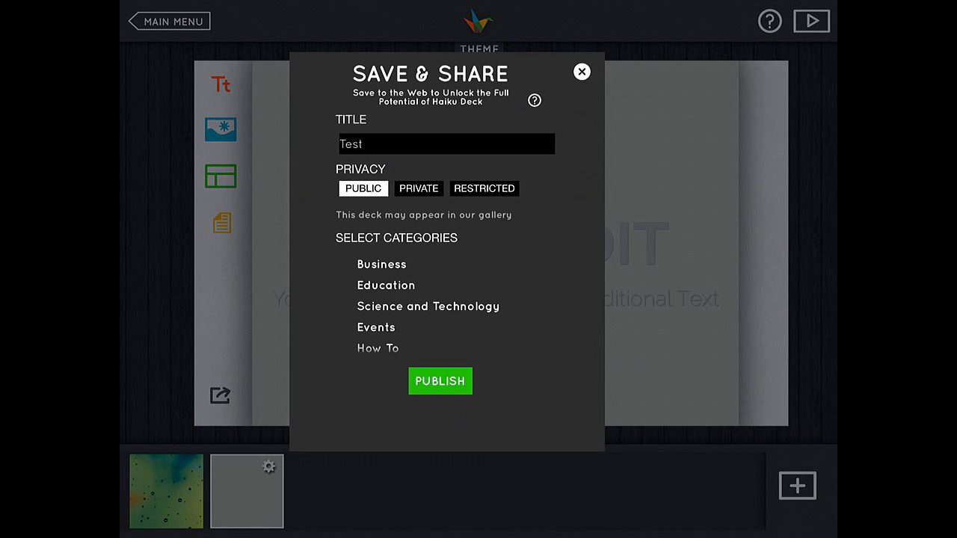
- Play the deck full screen, then leave to the main menu
left_click(582, 72)
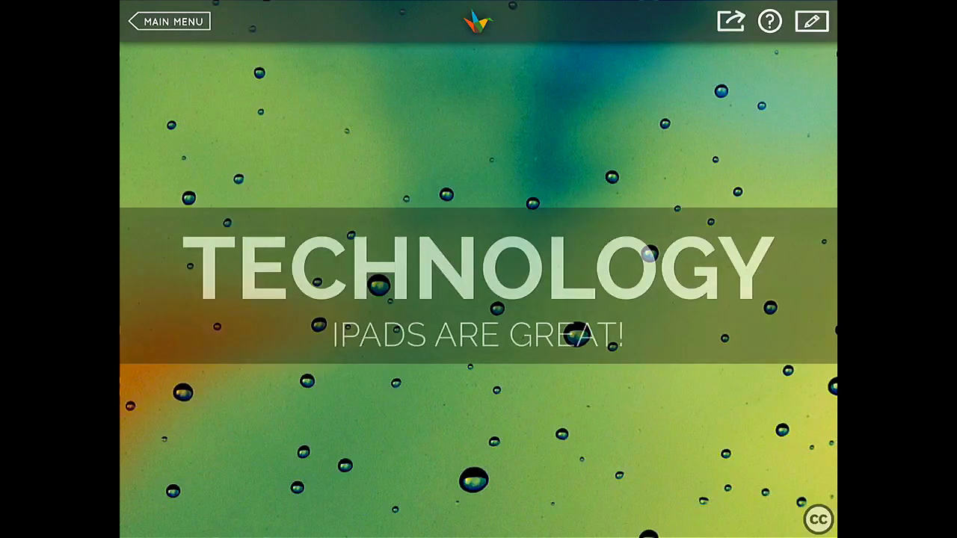
left_click(172, 21)
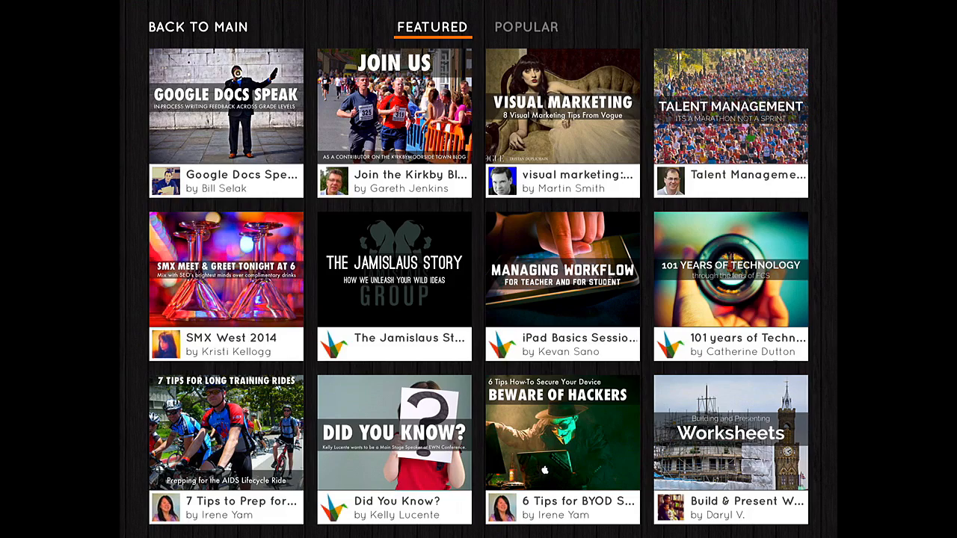
- Show the Popular decks in the public gallery
left_click(526, 27)
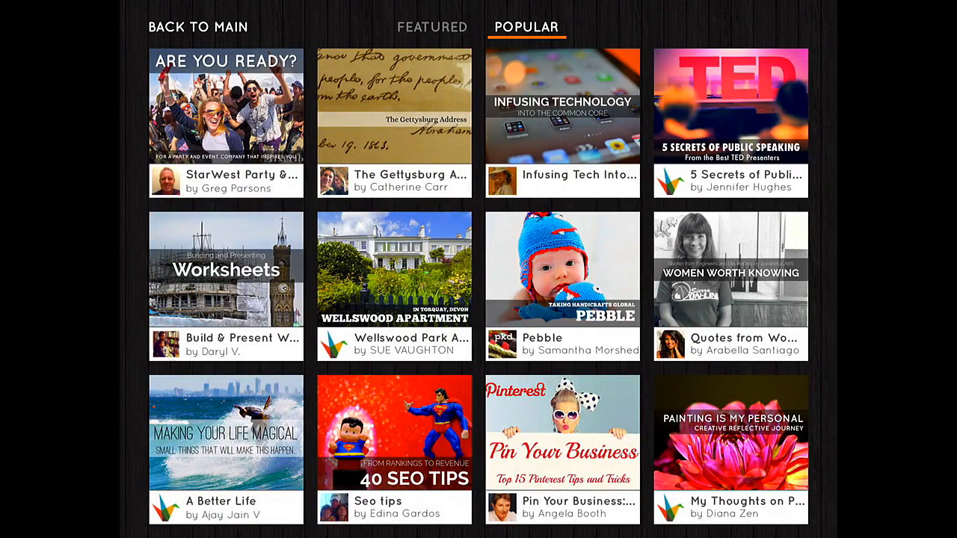